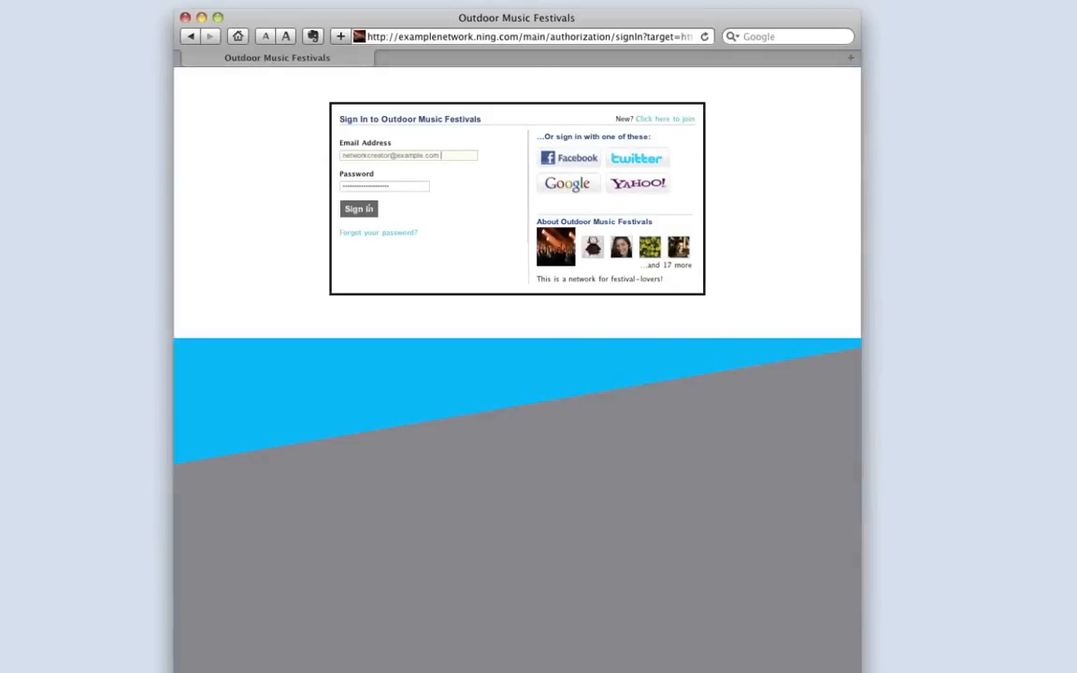
Sign in to the Outdoor Music Festivals network with email and password
left_click(358, 208)
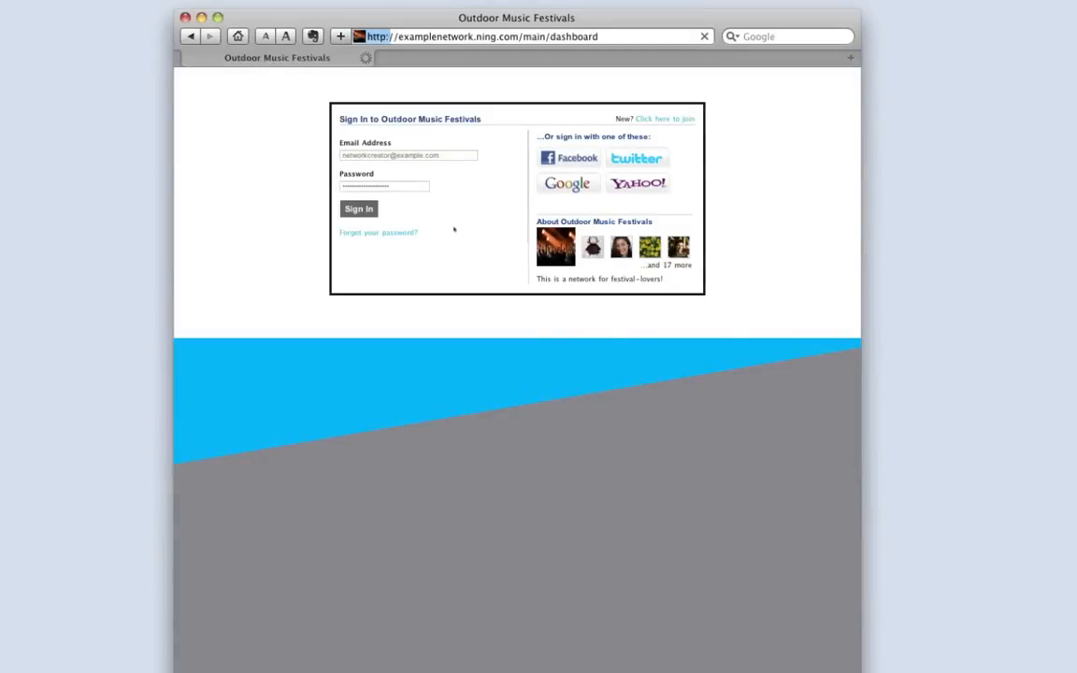
left_click(358, 209)
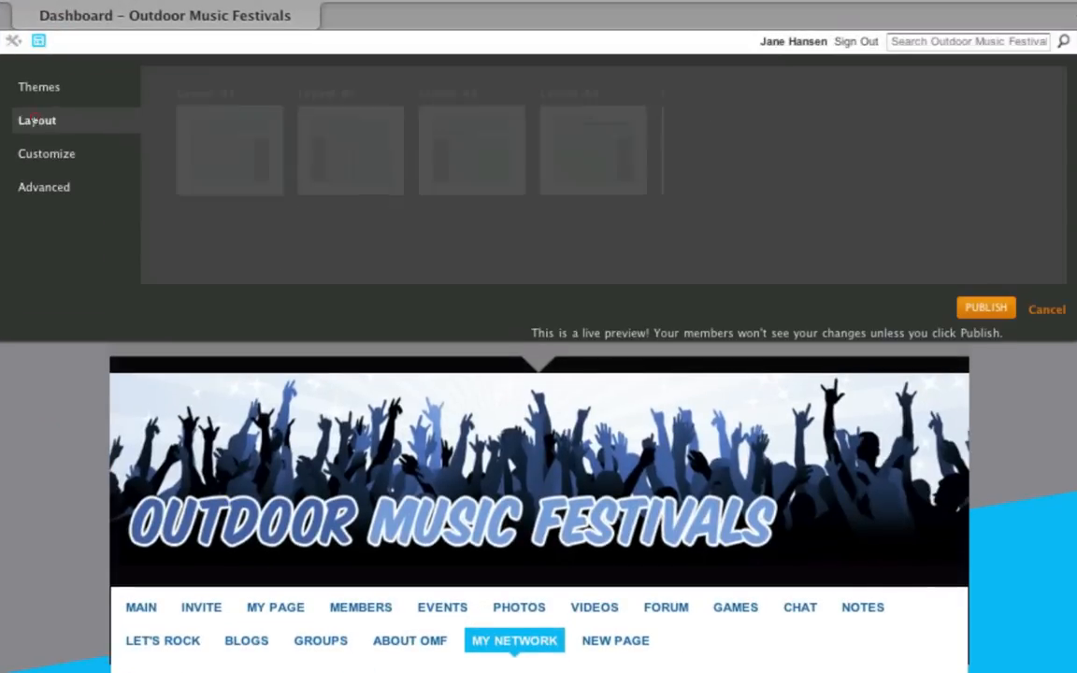
Open the My Network dashboard and browse its statistics and admin settings links
left_click(41, 86)
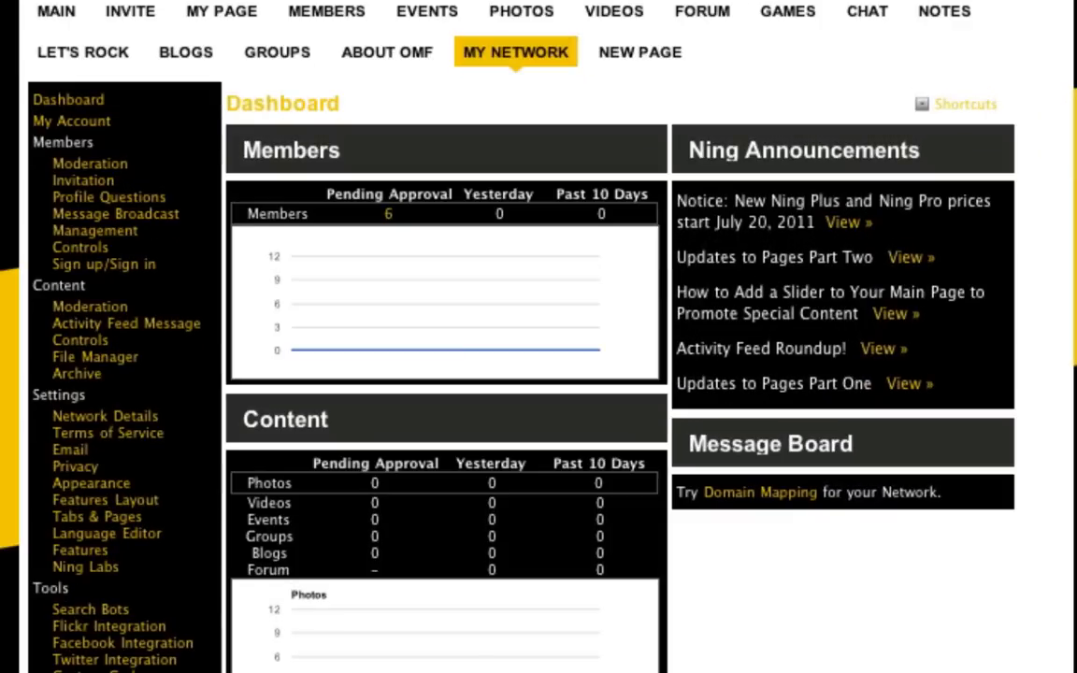
scroll("down", 3)
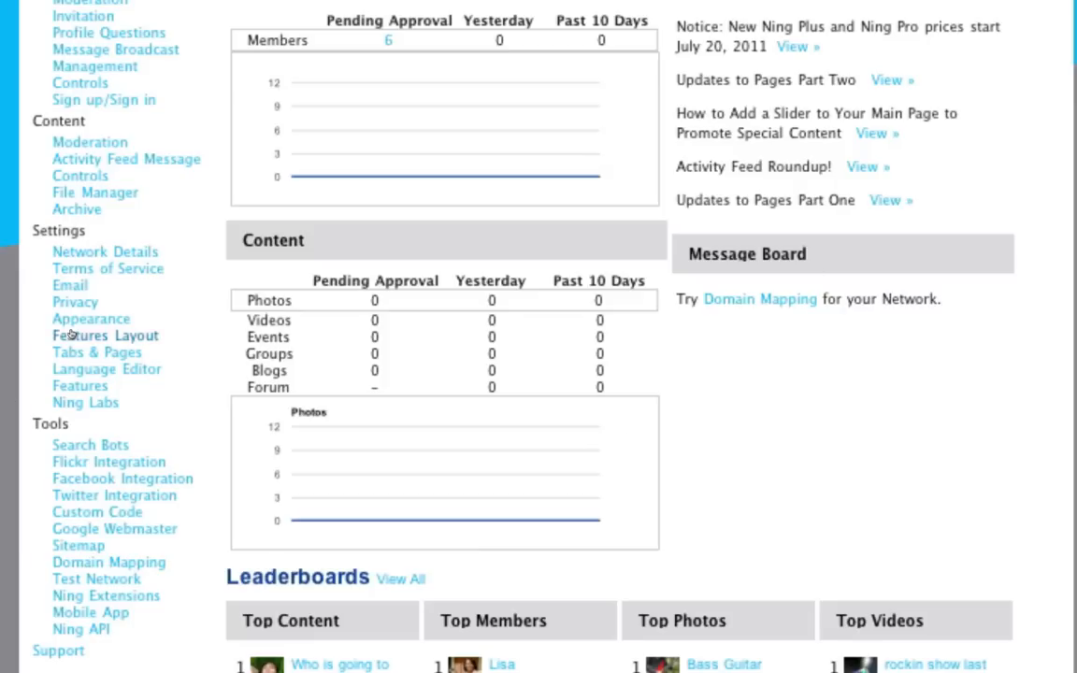
left_click(105, 334)
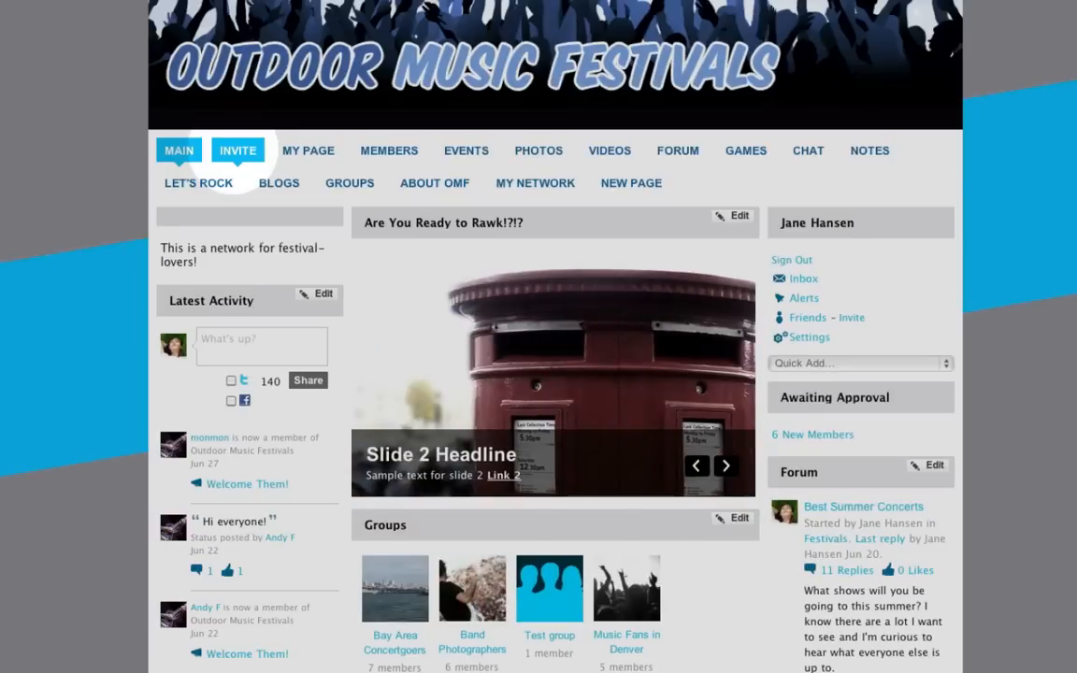
Open the invite page and expand the file-import and manual-entry sections
left_click(238, 151)
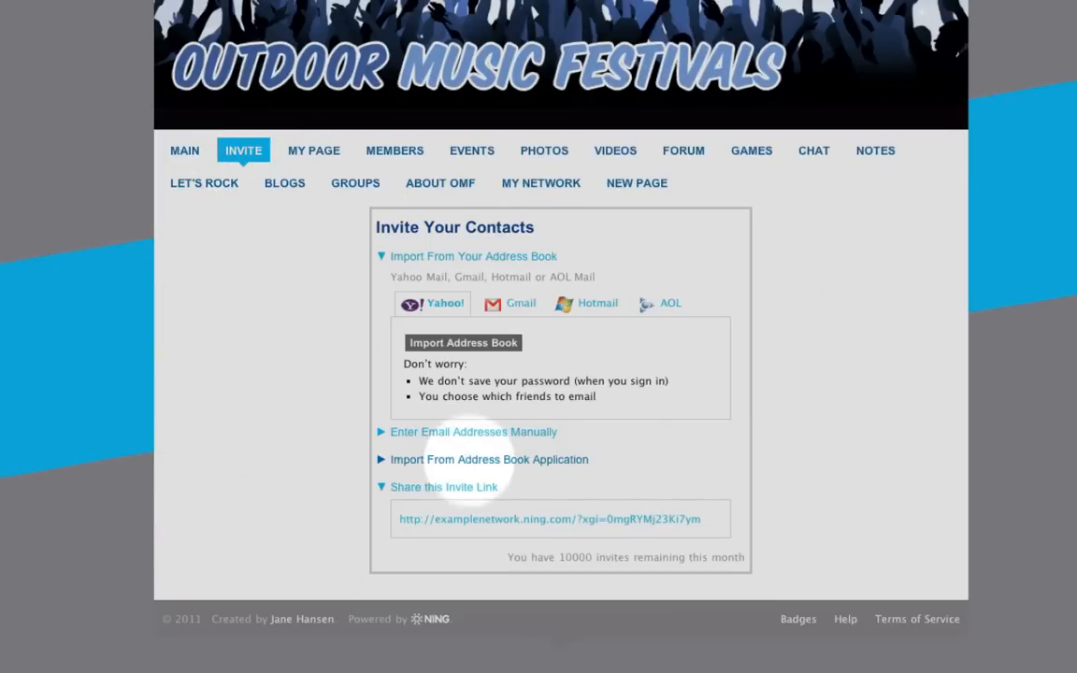
left_click(488, 459)
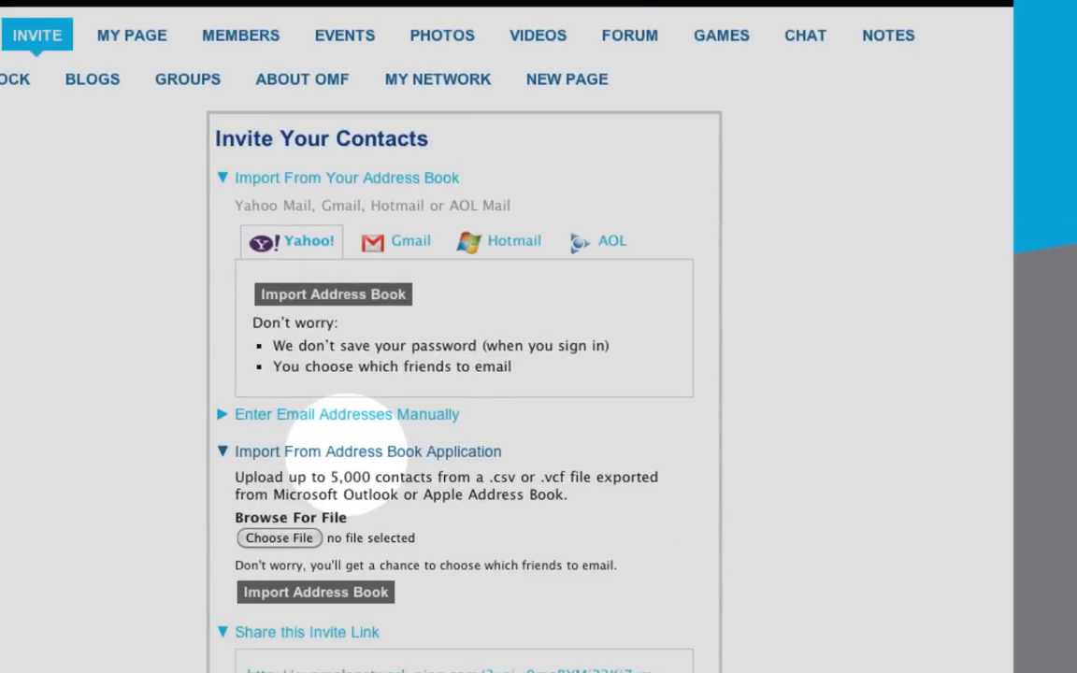
left_click(346, 414)
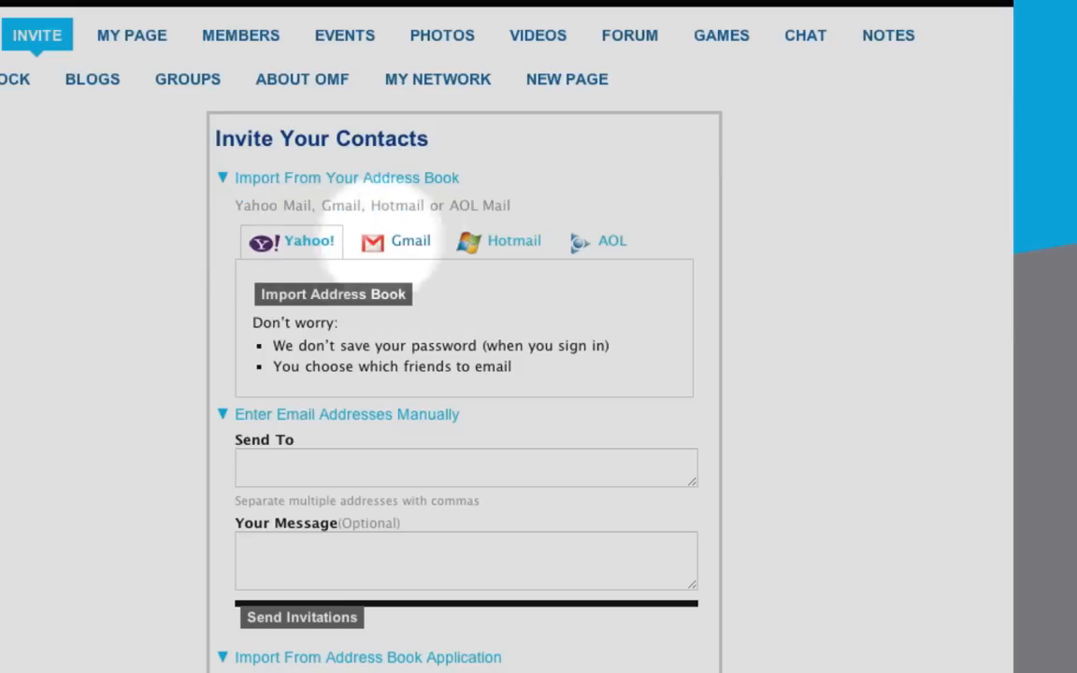
mouse_move(598, 240)
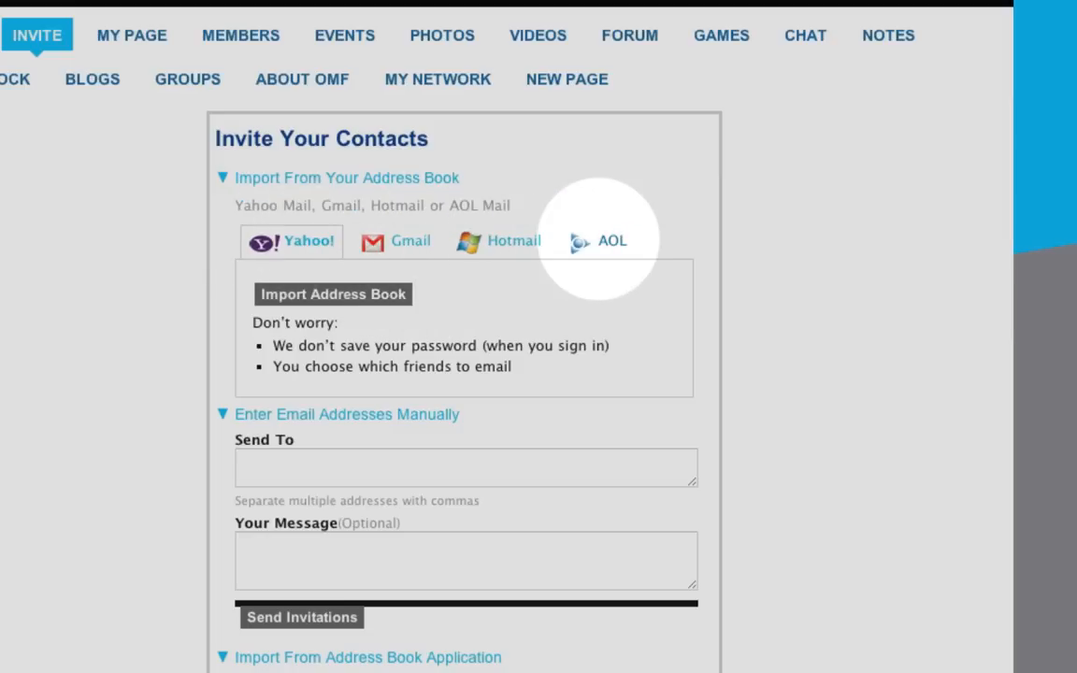
left_click(609, 240)
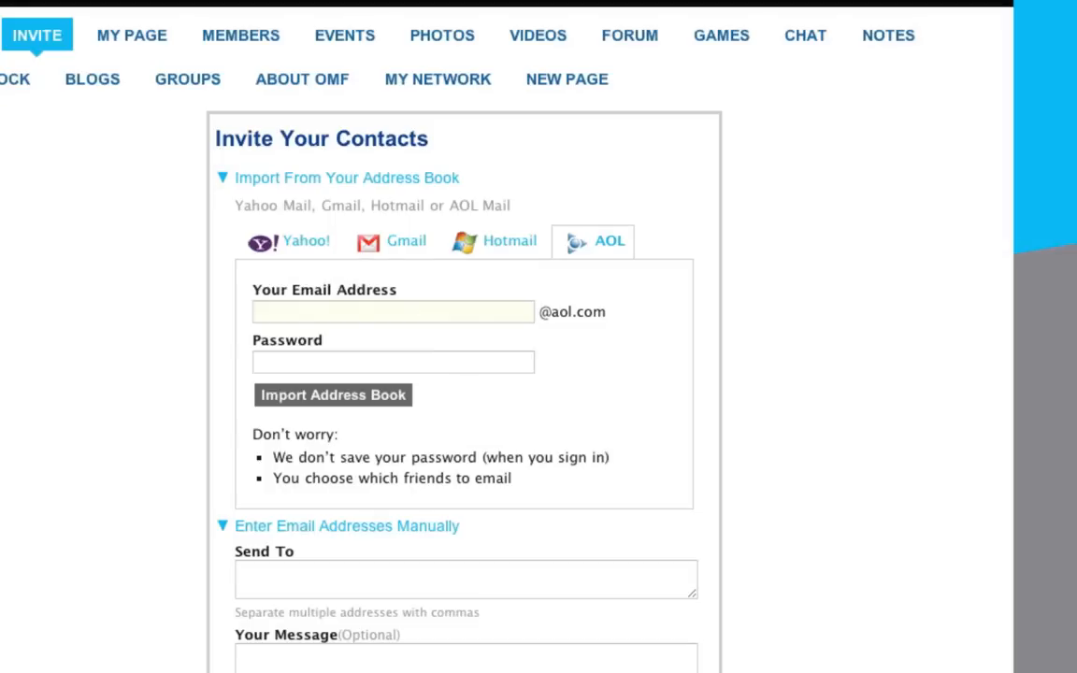
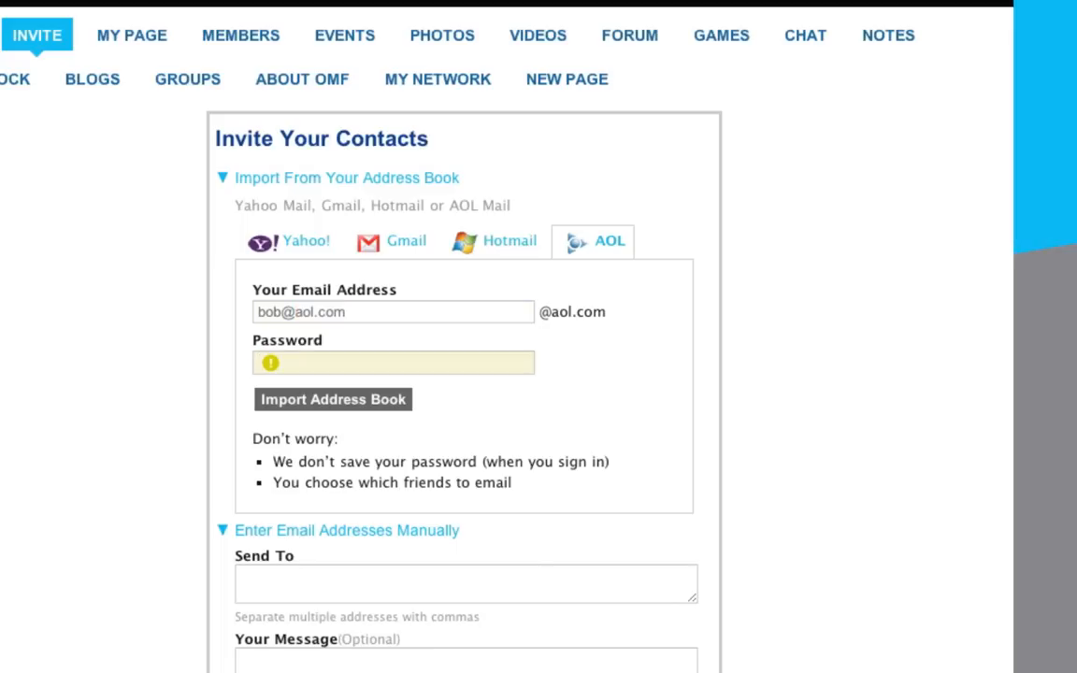
type("password")
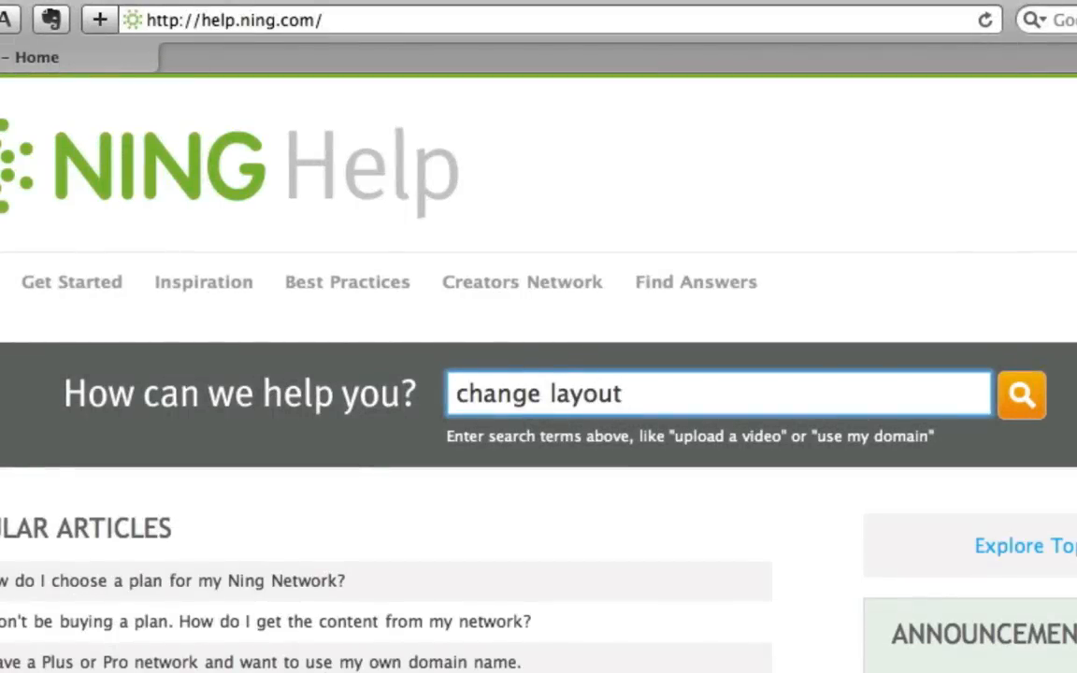
Search Help for 'change layout' and read the Main Page layout article
left_click(1021, 394)
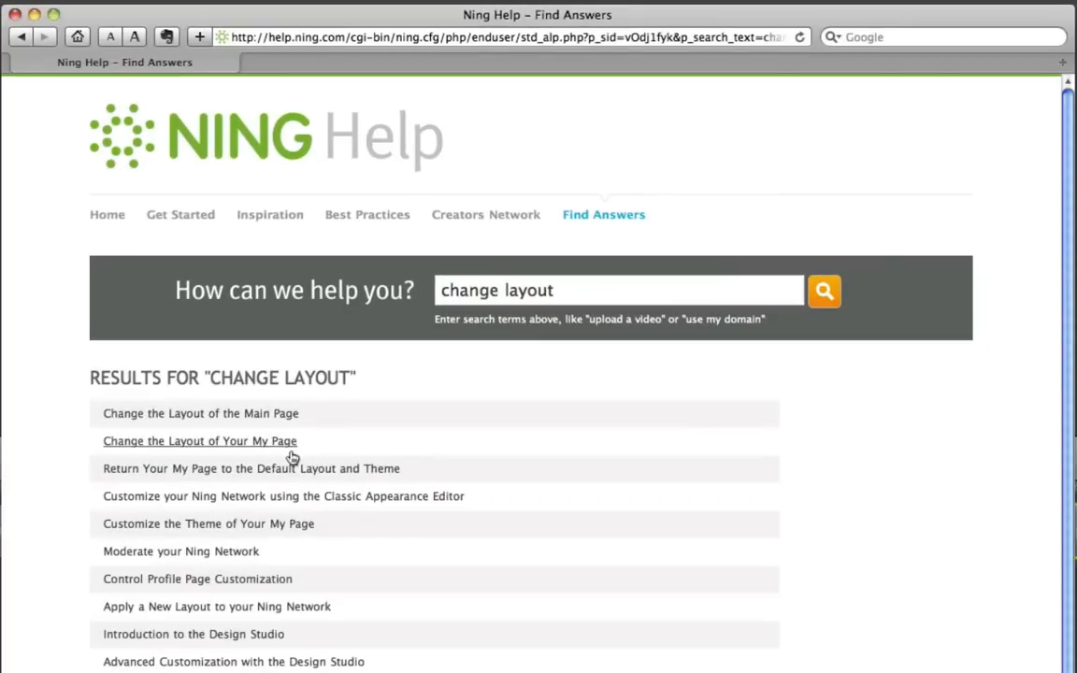
left_click(200, 413)
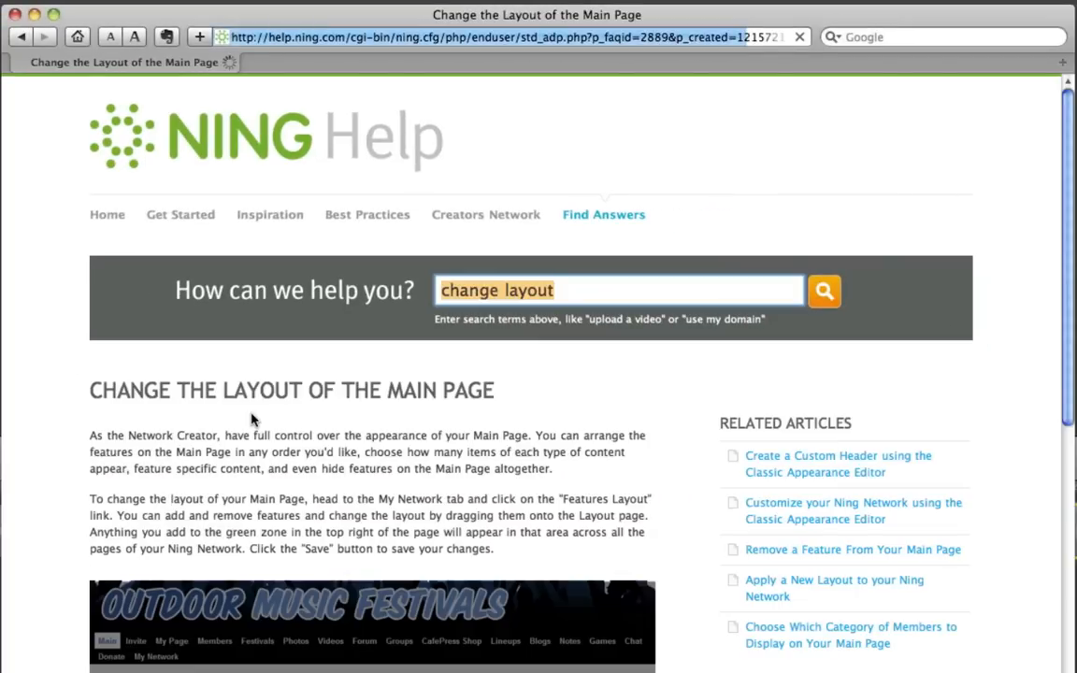
scroll("down", 3)
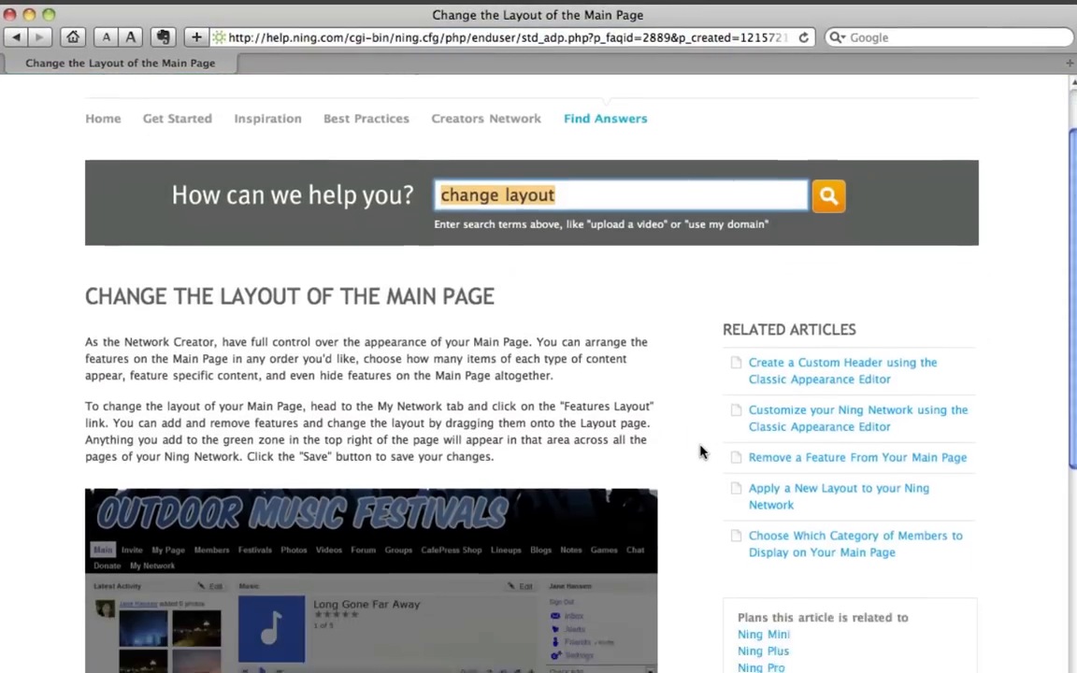
scroll("down", 3)
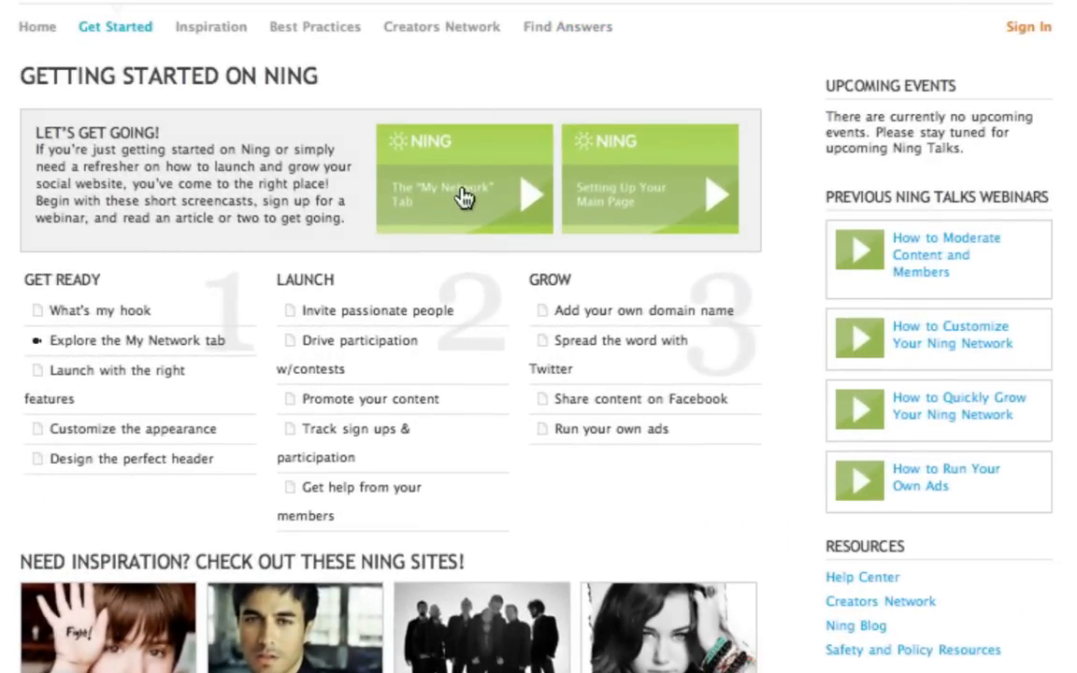
mouse_move(505, 307)
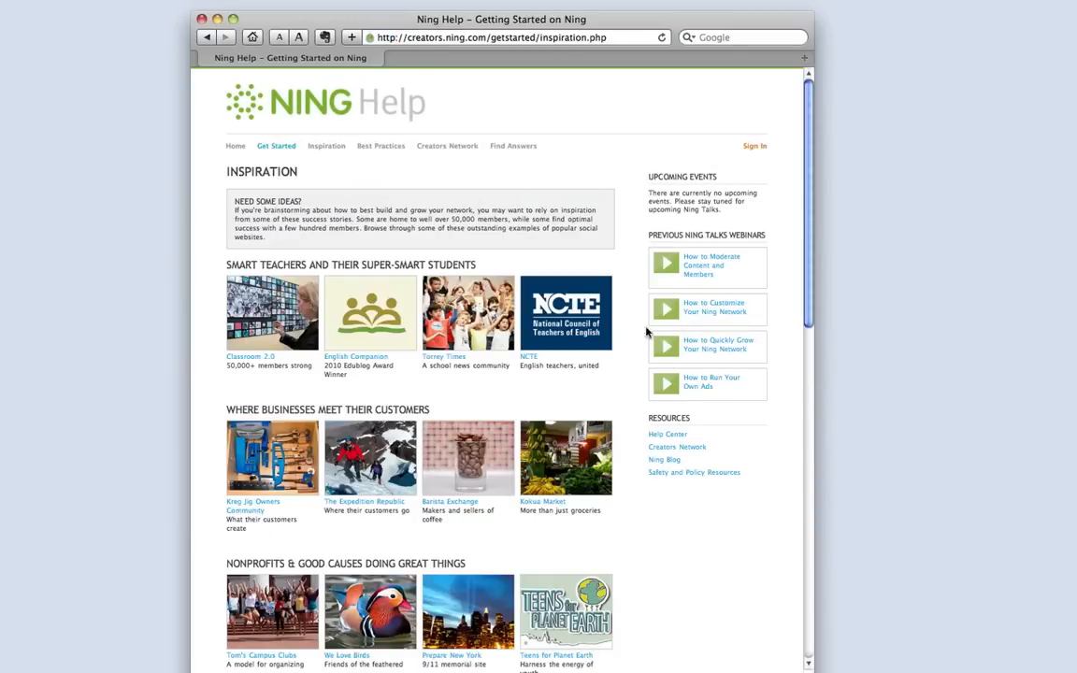
scroll("down", 3)
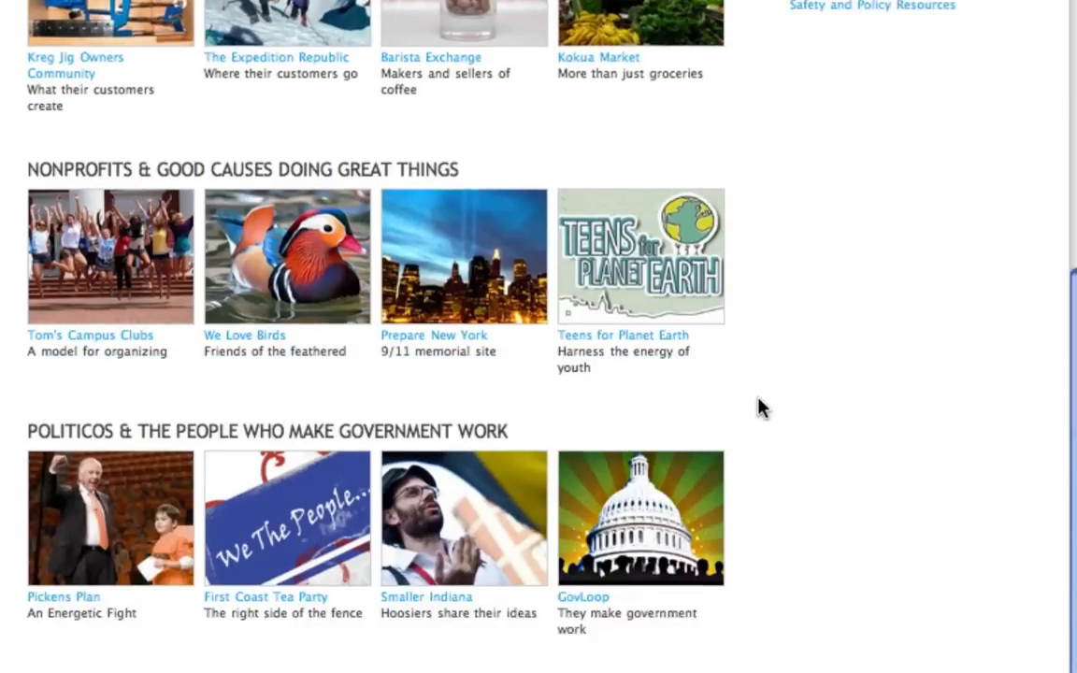
scroll("down", 3)
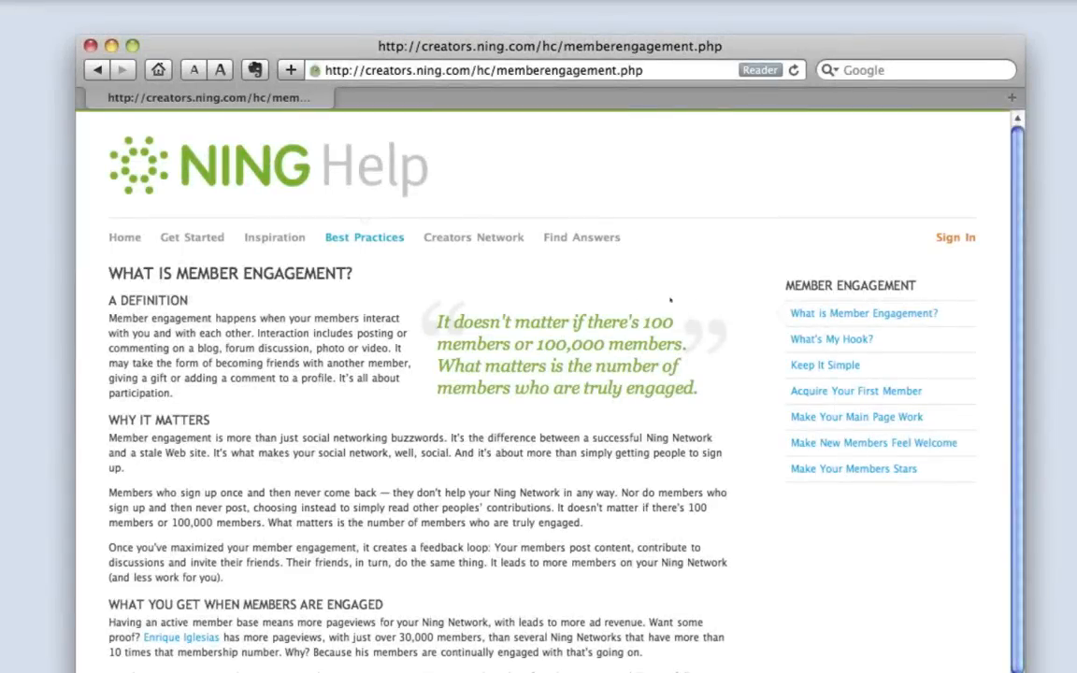
Read the What's My Hook? article and its Do and Don't advice
left_click(831, 339)
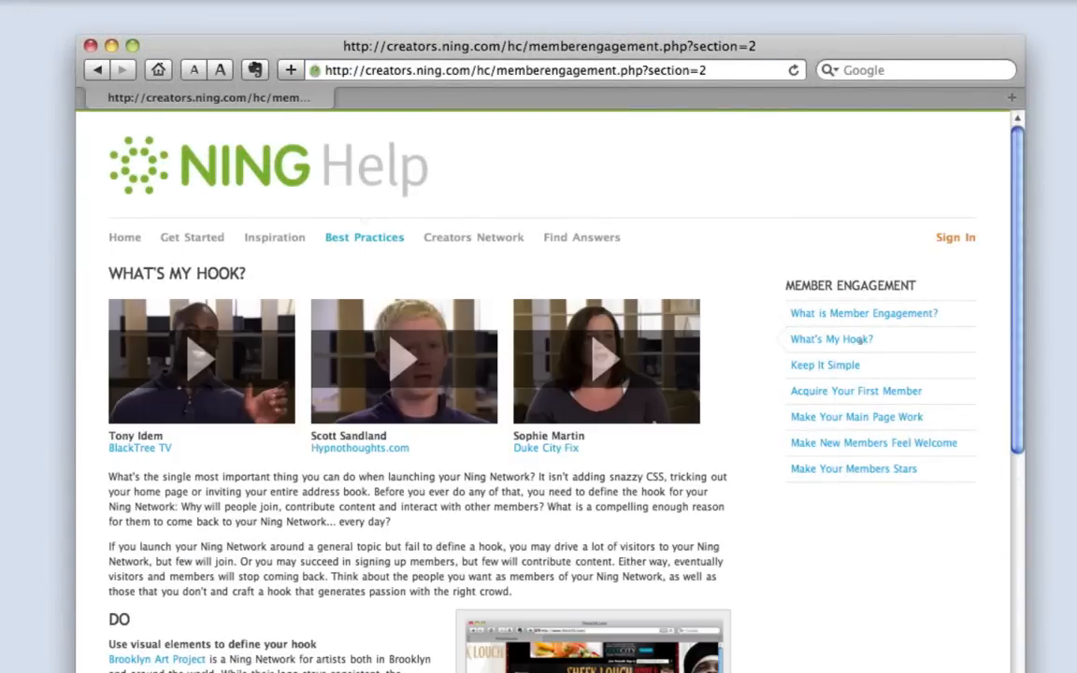
scroll("down", 3)
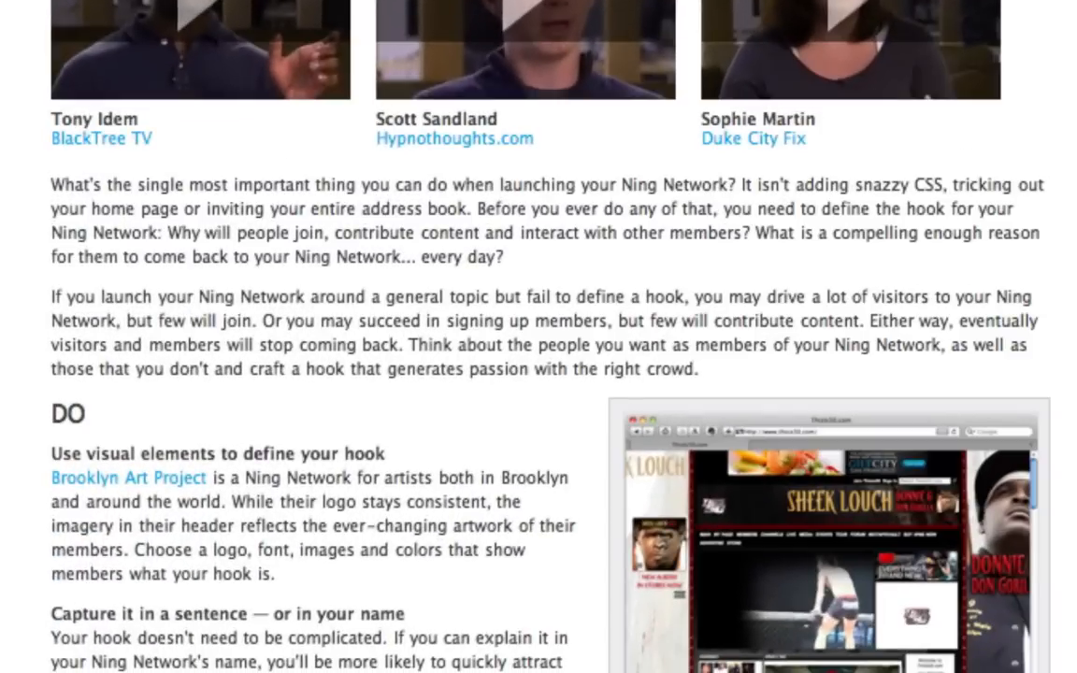
scroll("down", 3)
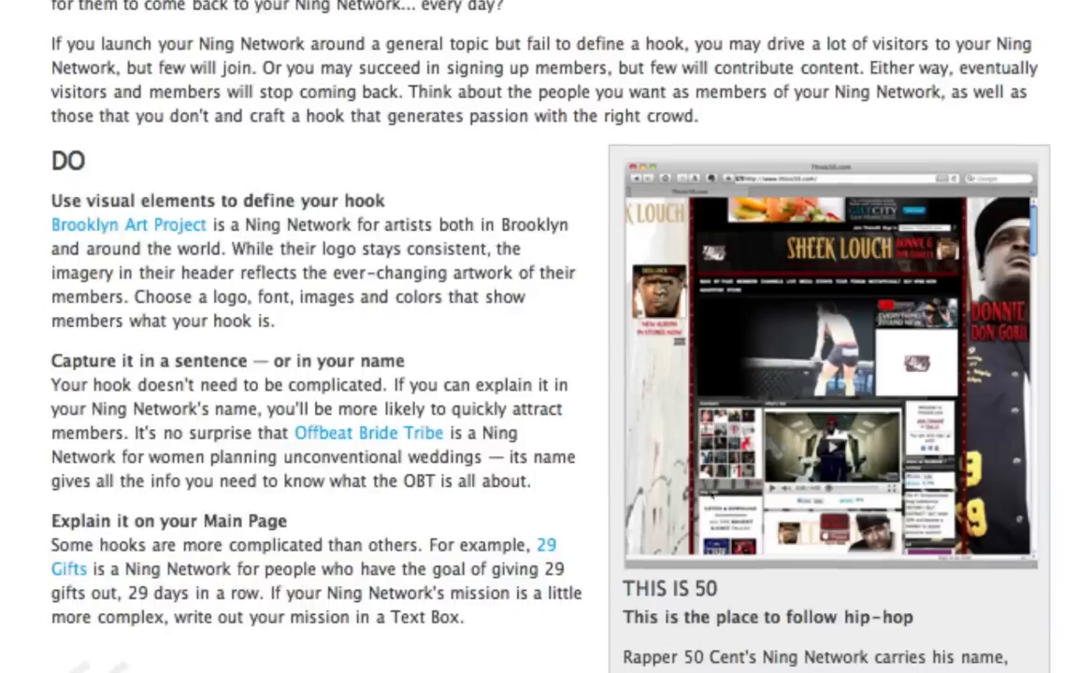
scroll("down", 3)
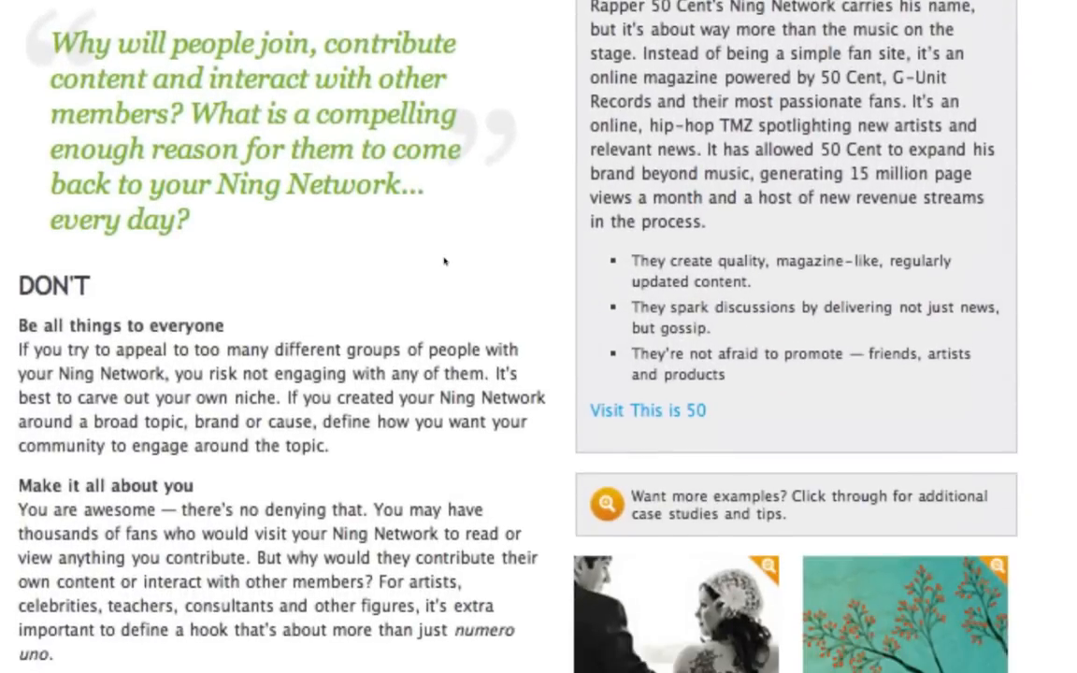
scroll("down", 3)
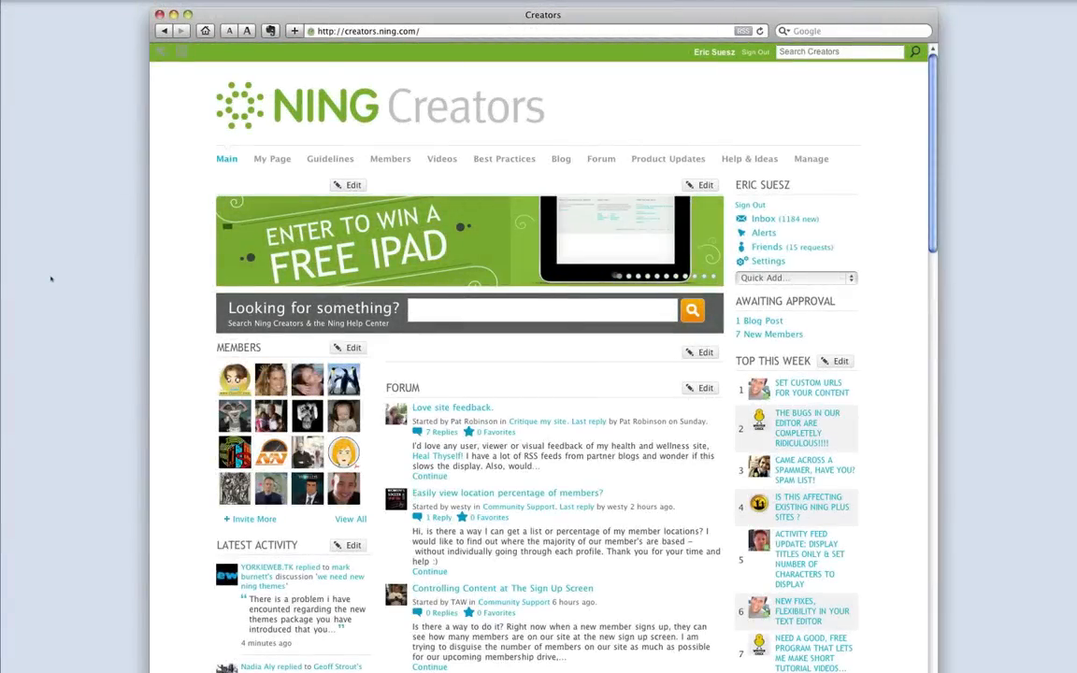
Visit Members, then search the Creators forum for 'make money with ads'
left_click(390, 158)
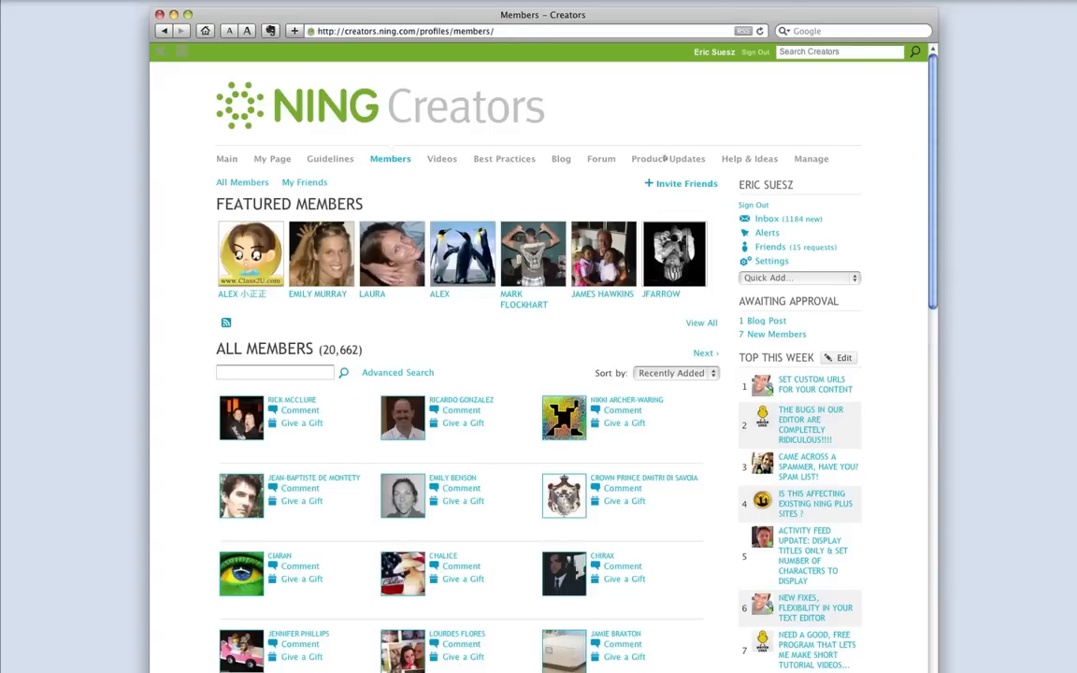
left_click(600, 158)
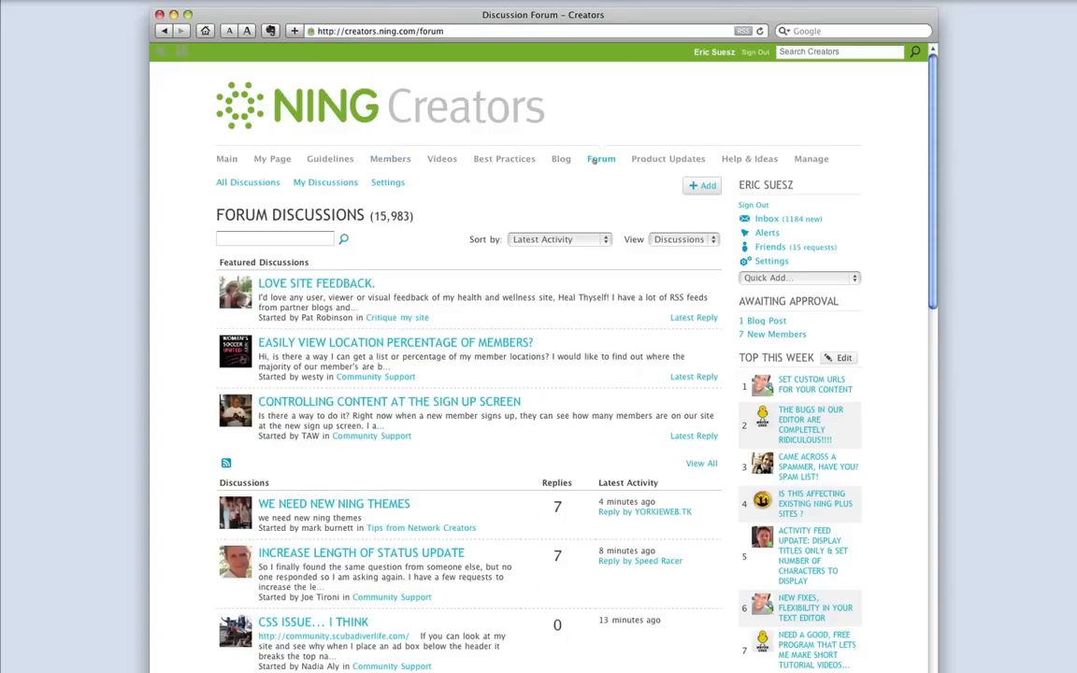
left_click(316, 284)
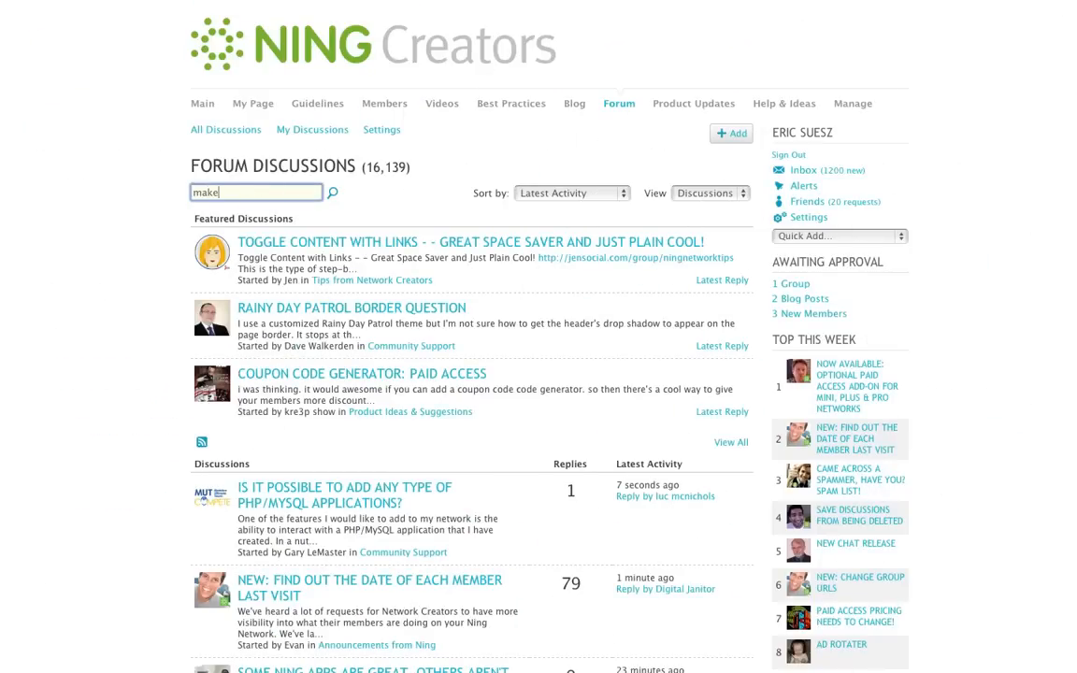
left_click(333, 193)
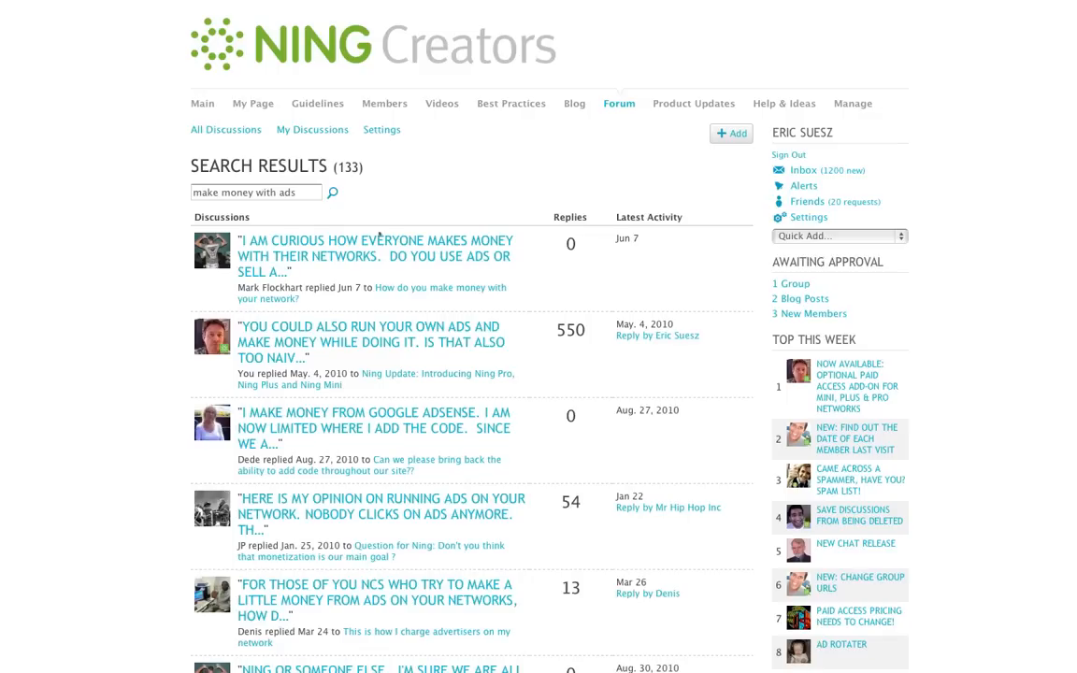
left_click(376, 255)
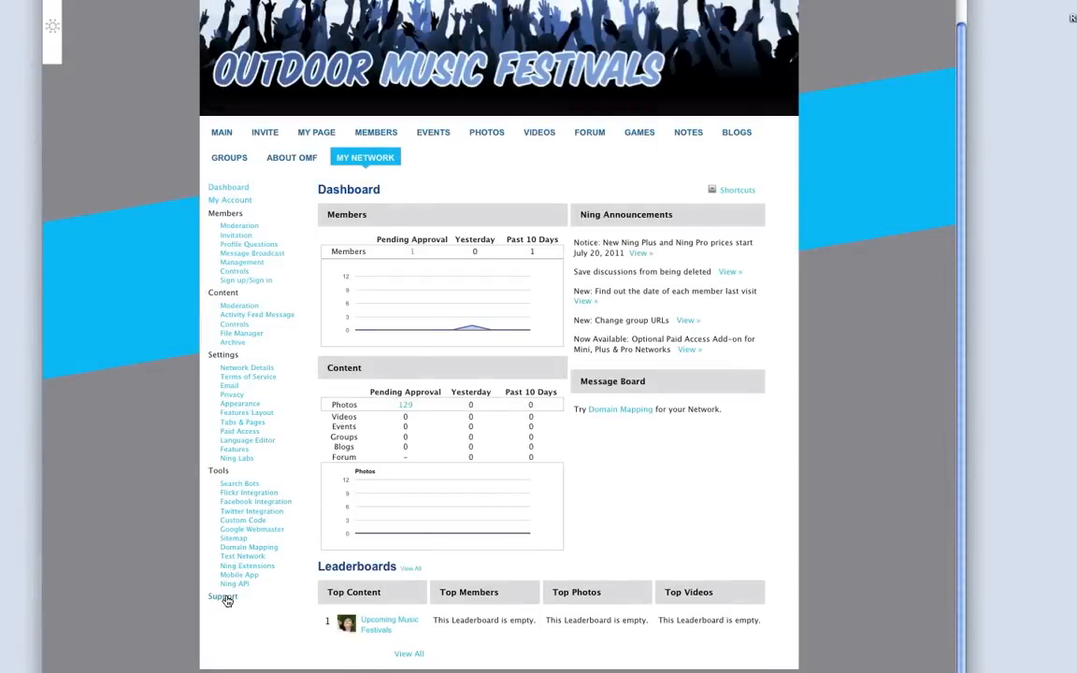
Open the examplenetwork.ning.com support page and view its question topic list
left_click(223, 596)
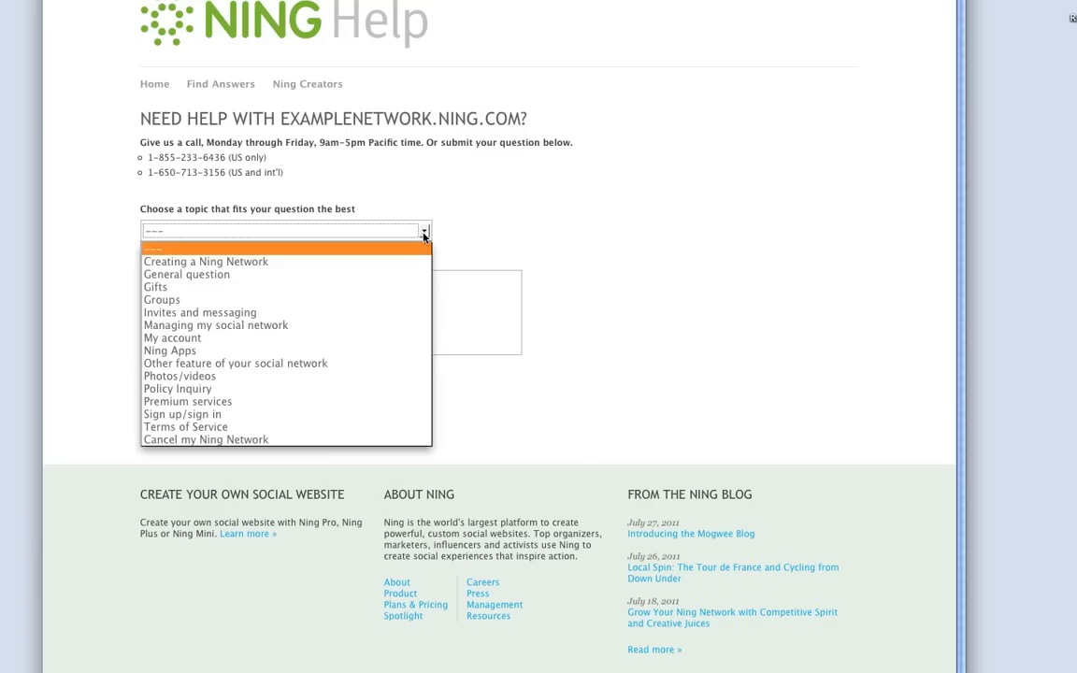
left_click(186, 274)
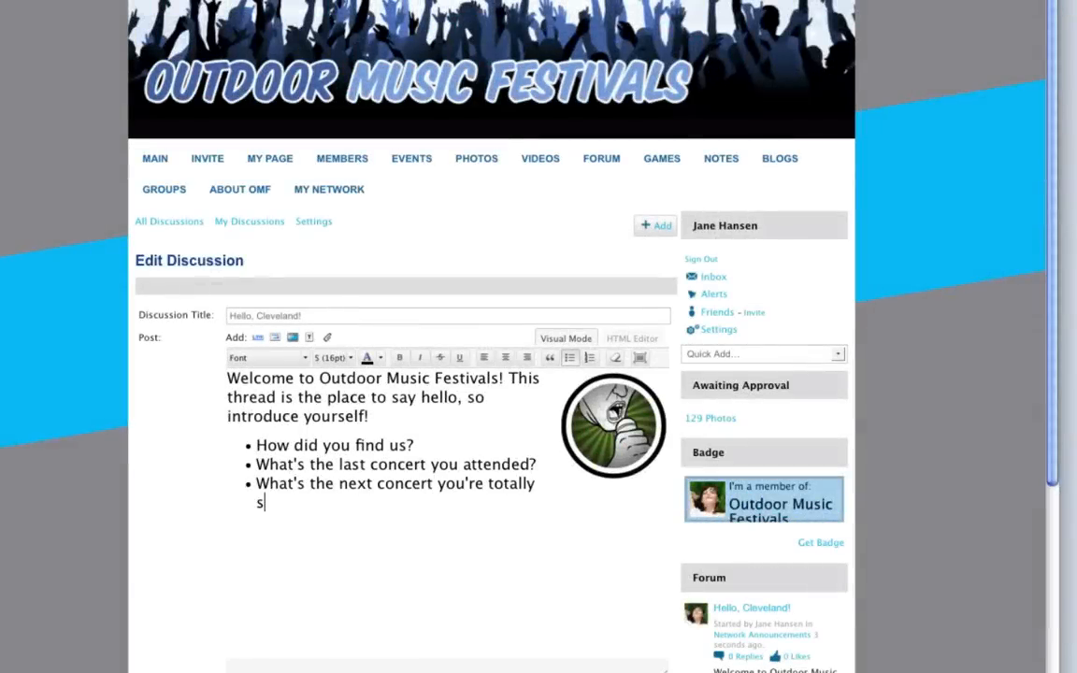
Finish the last question bullet and save the Hello, Cleveland! discussion
type("toked about attending?")
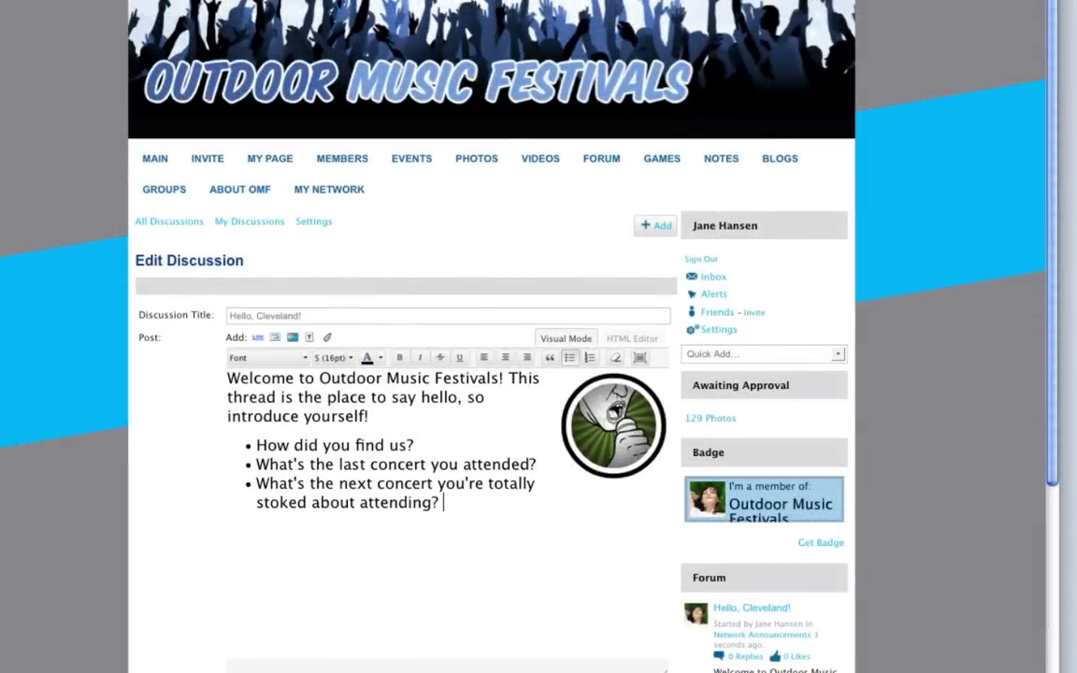
scroll("down", 3)
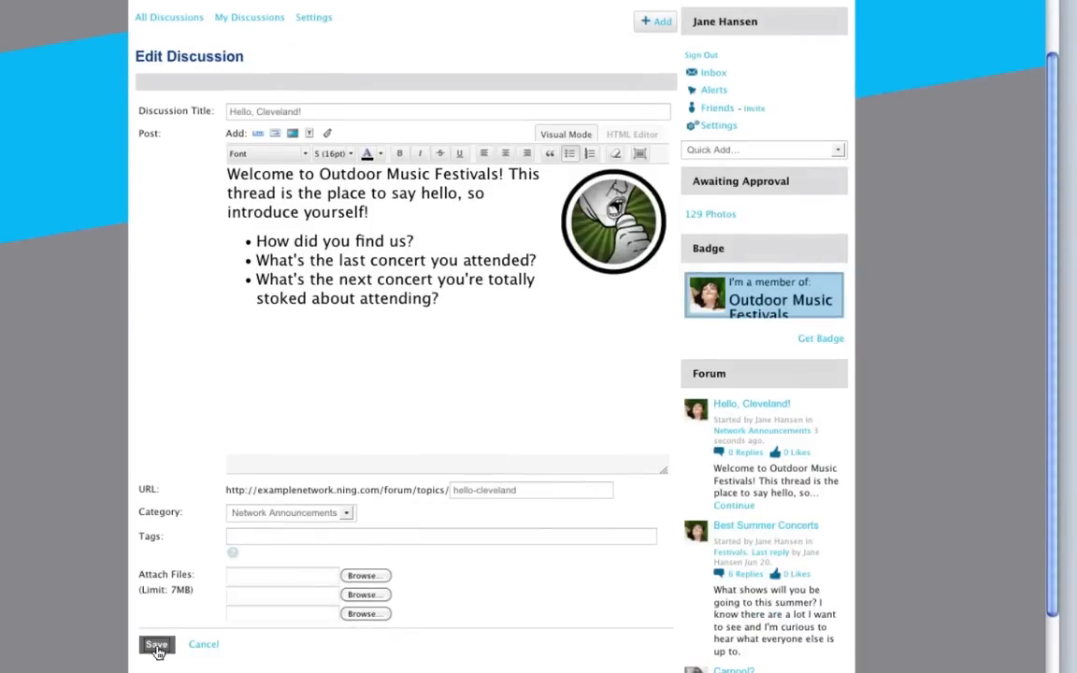
left_click(156, 645)
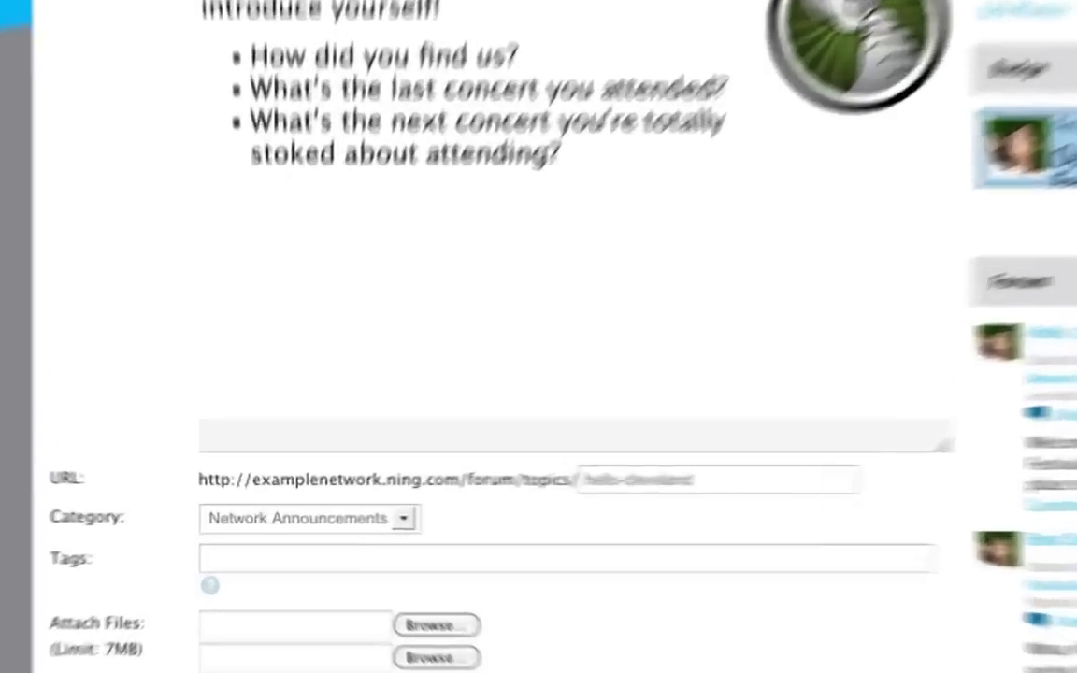
scroll("up", 3)
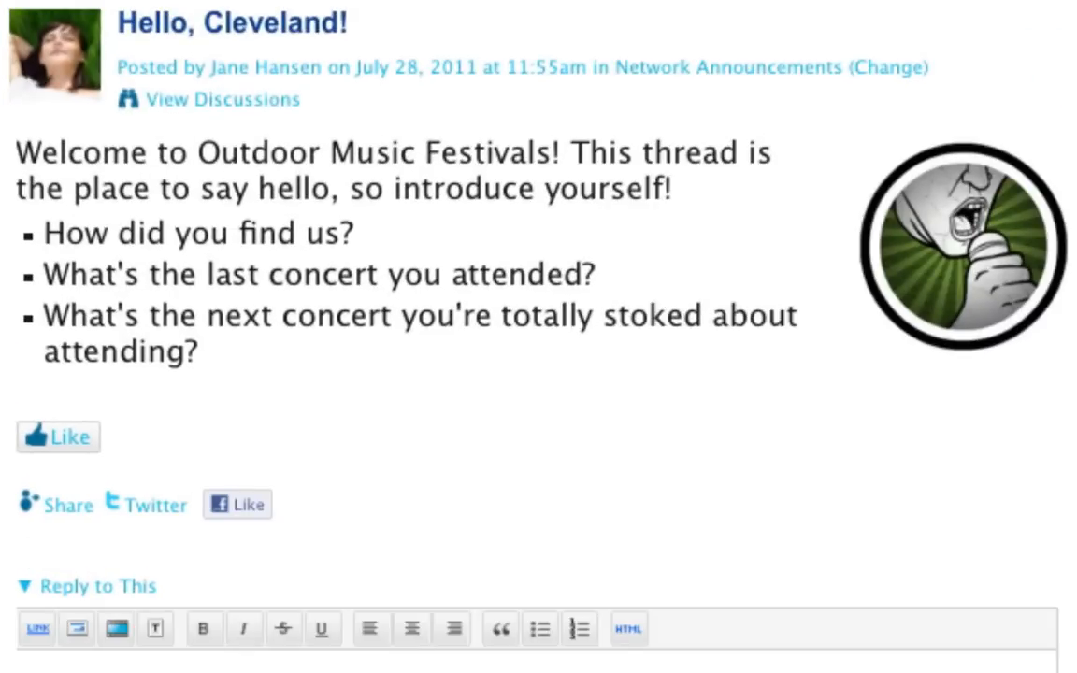